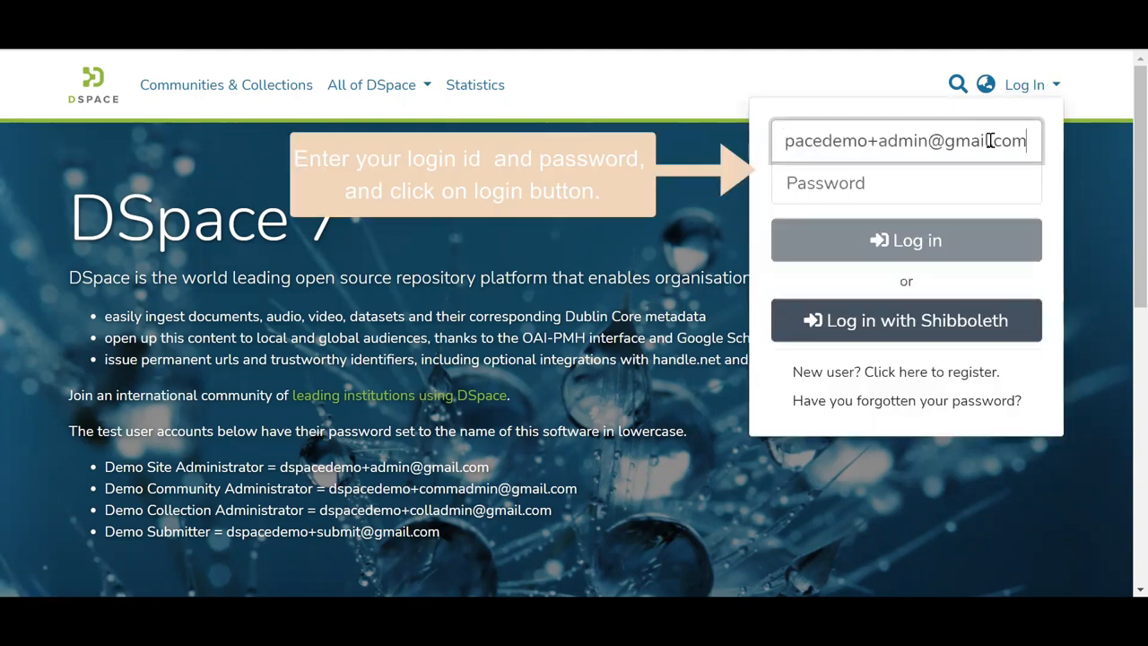
- Log in to DSpace 7 with the demo administrator password
text(••)
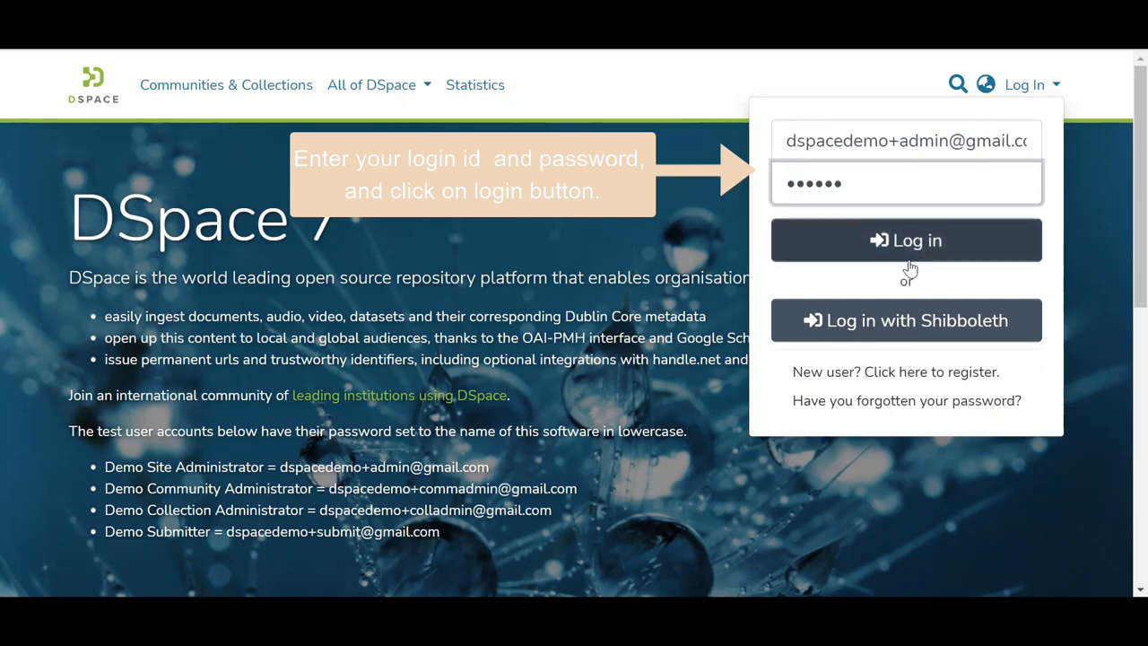
click(906, 239)
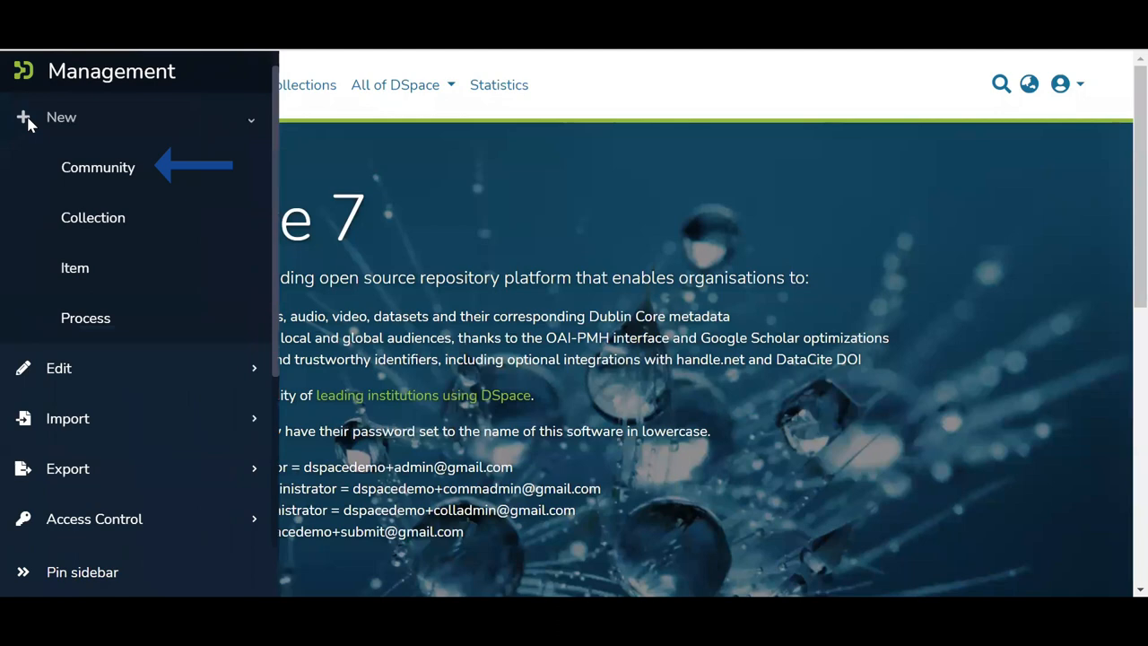
mouse_move(92, 170)
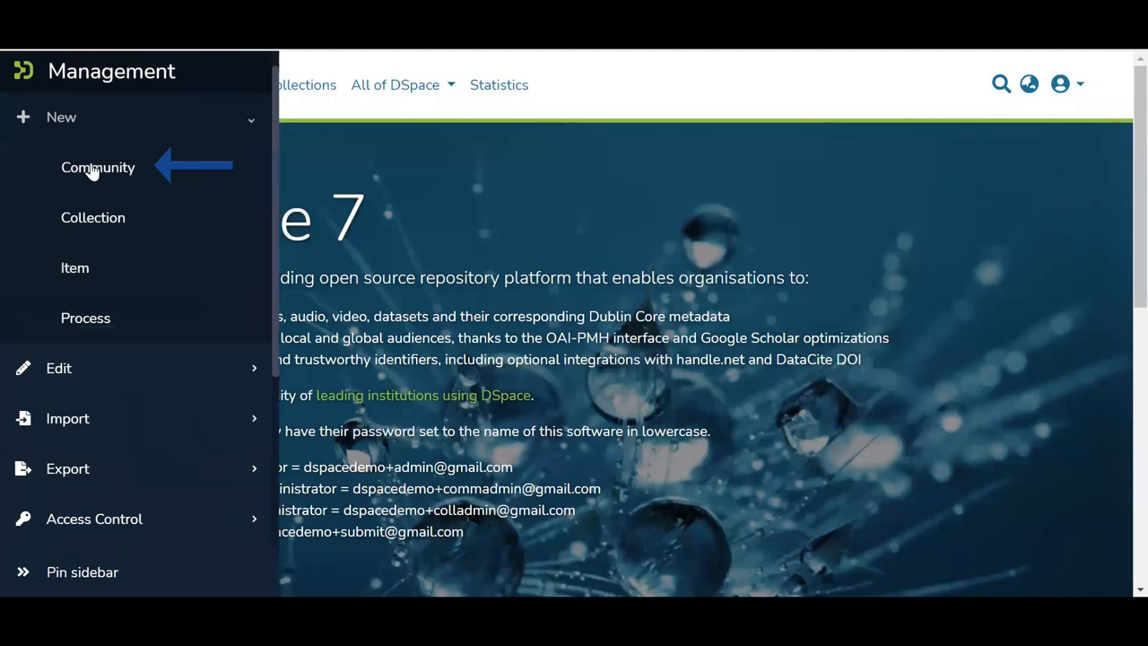
- Choose New > Community from the Management sidebar
click(97, 167)
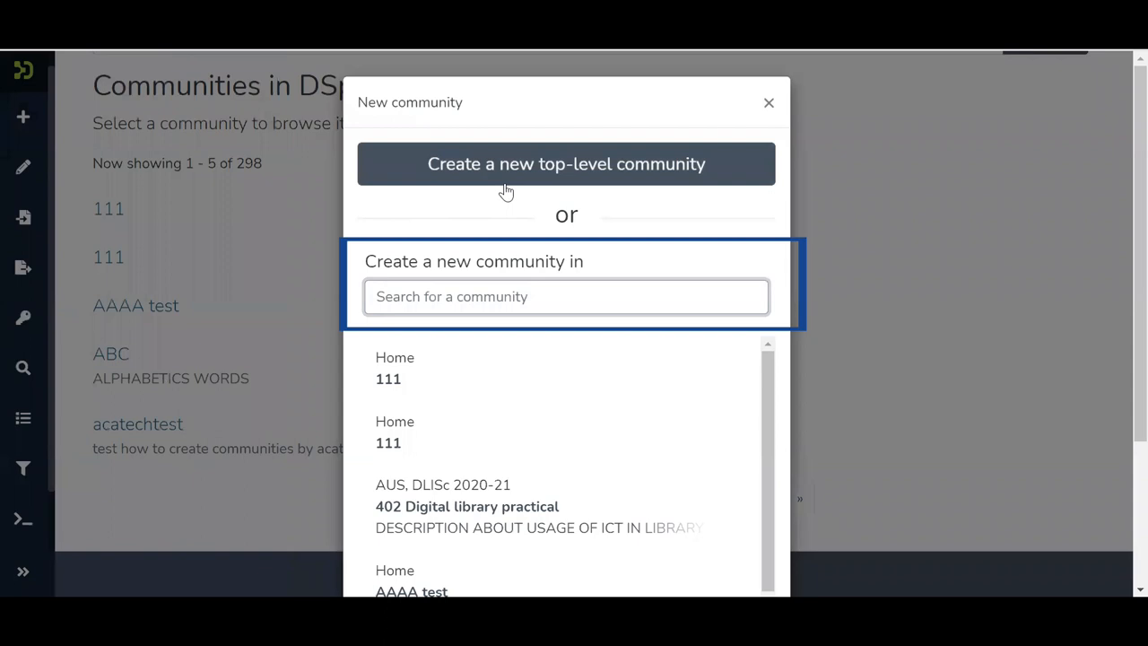
- Start a top-level community and select the teal letter image as its logo
click(566, 163)
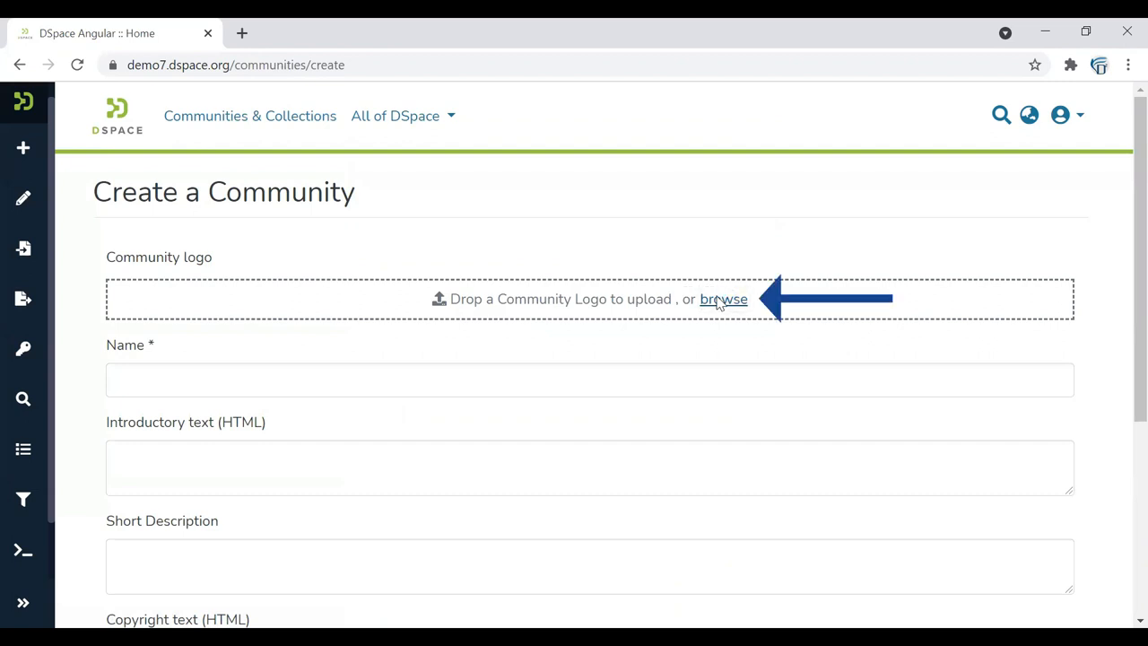
click(723, 298)
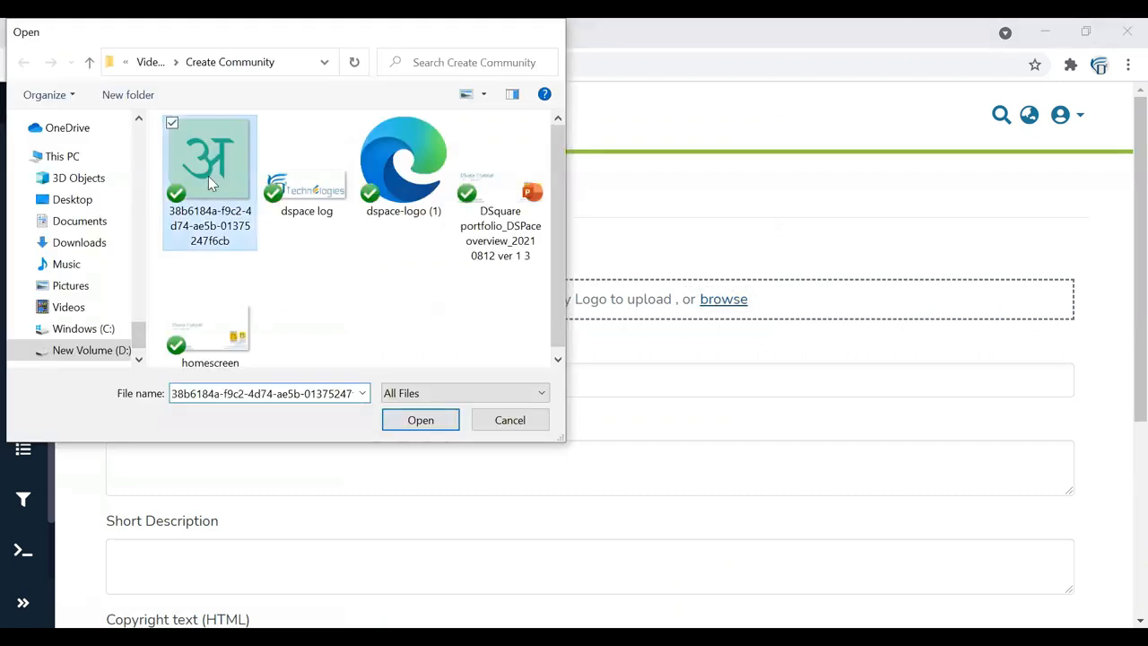
click(419, 420)
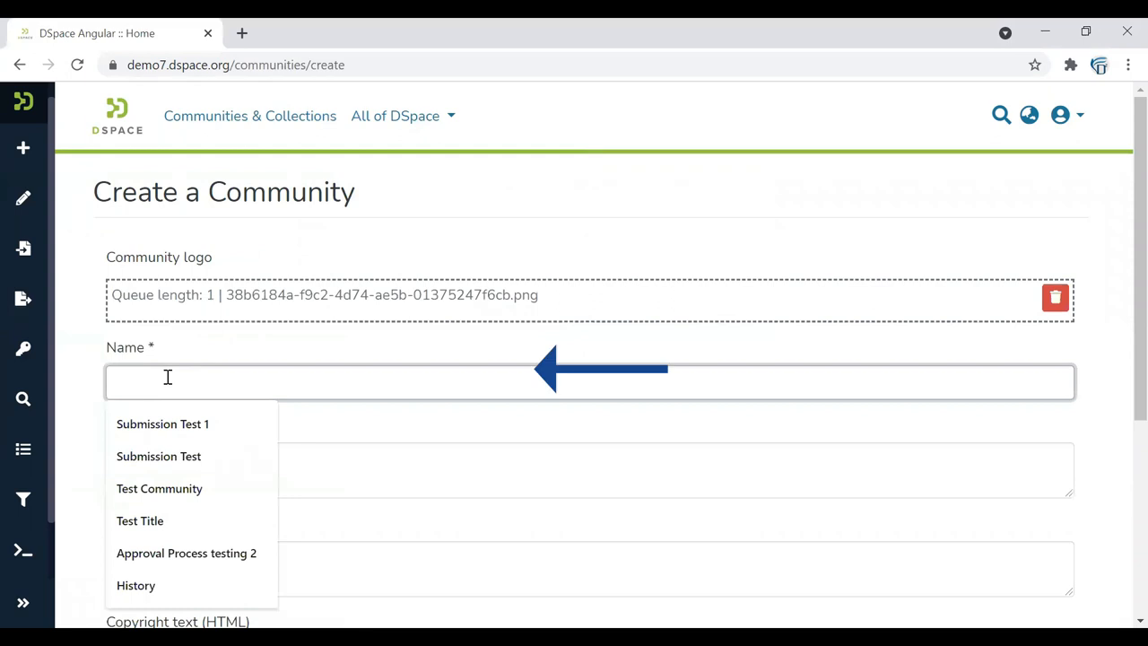
- Name it 'Test community' with introductory text about appearing on the community's home page
text(Test)
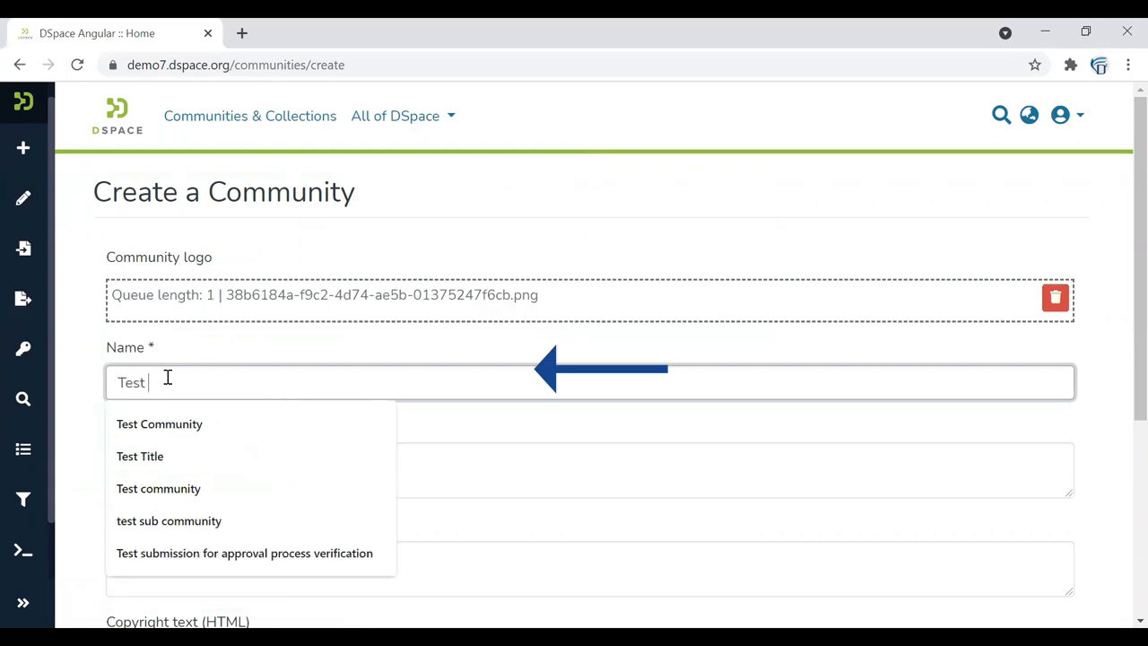
click(158, 488)
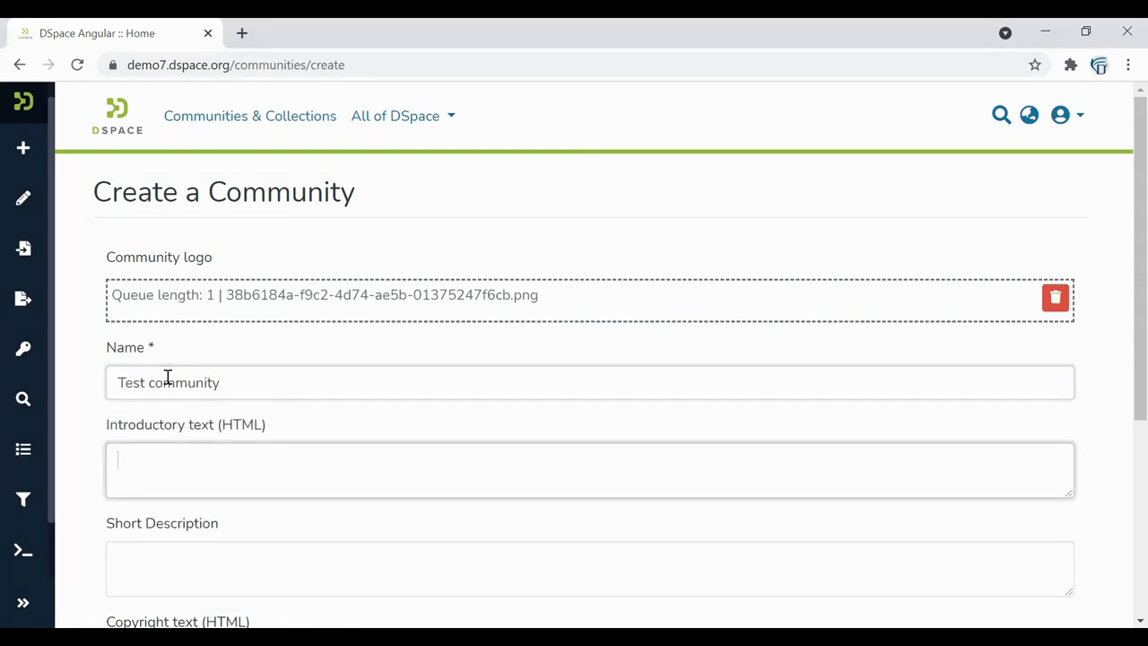
text(User can add)
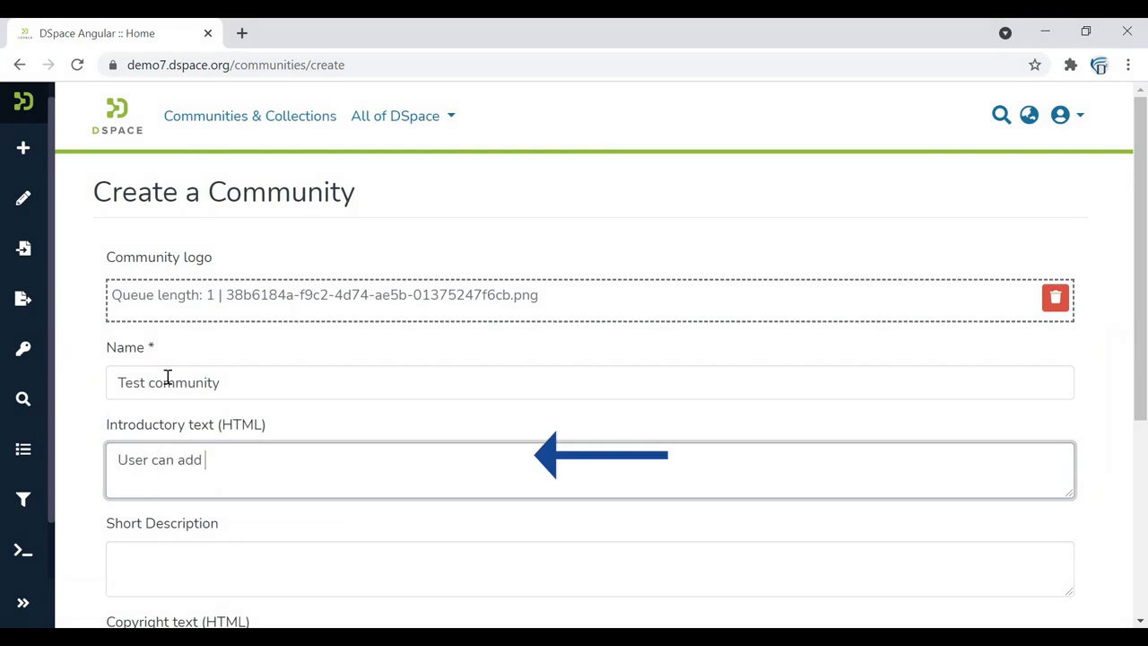
text(introductor)
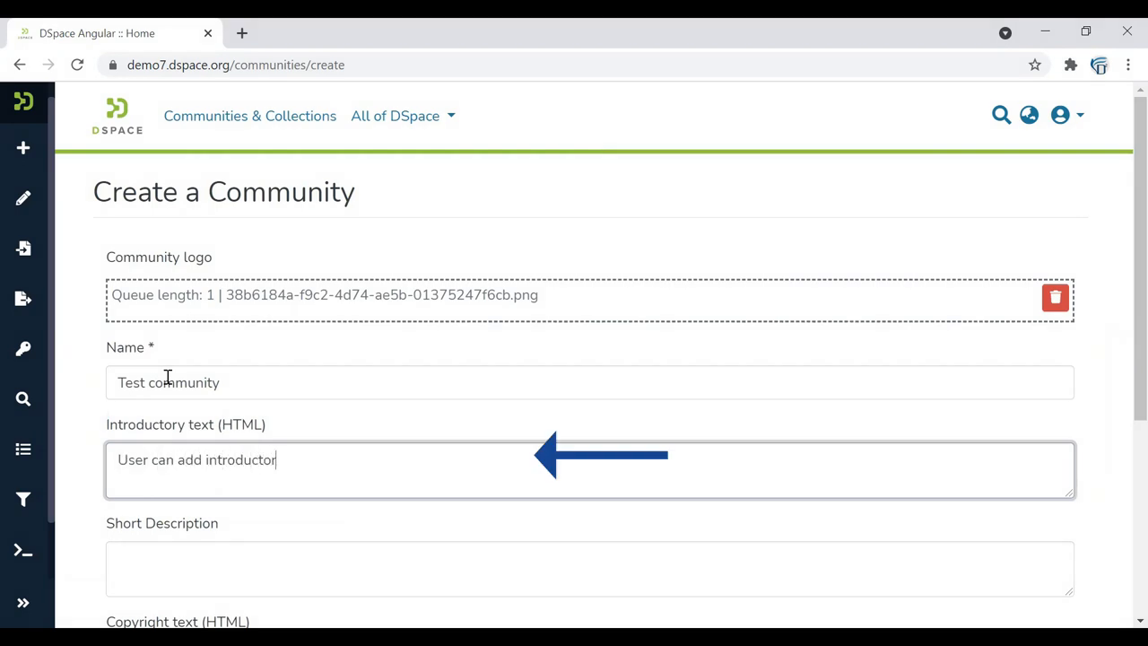
text(y text here. It will appear on co)
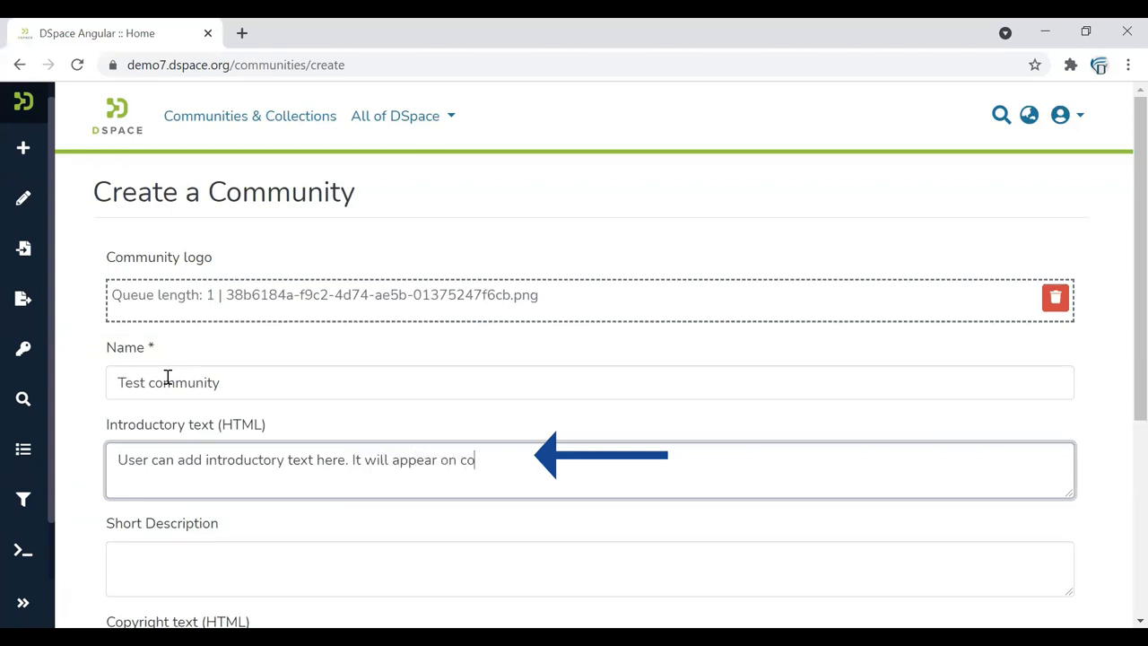
text(mmunity's home page.)
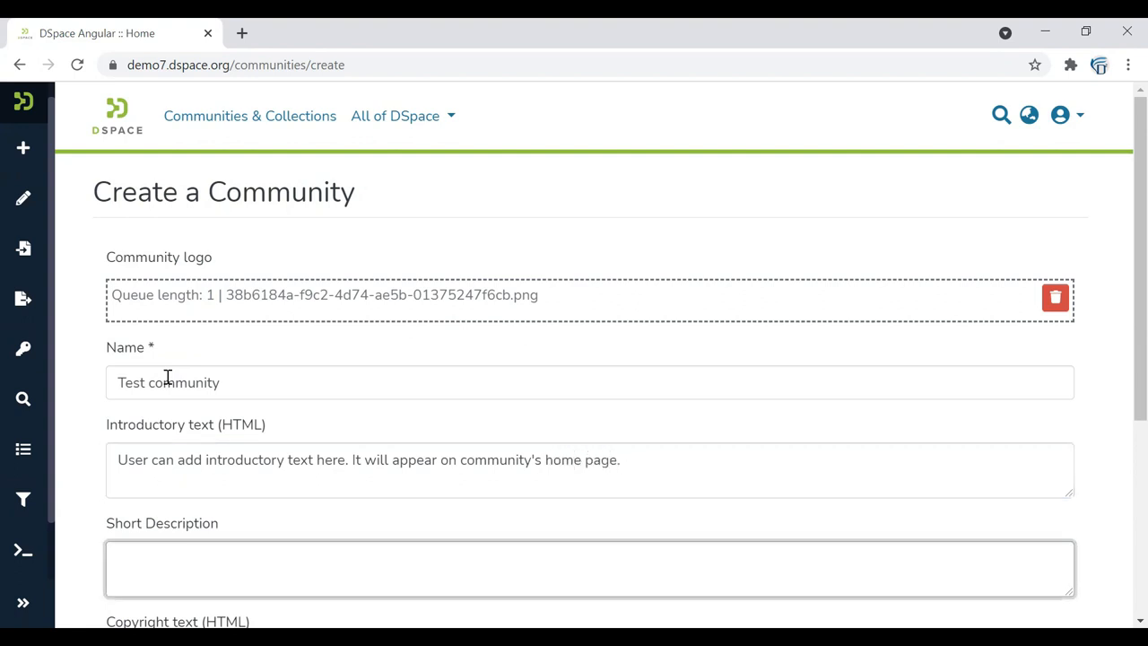
- Add a short description, save the community, and scroll its new home page
text(Short des)
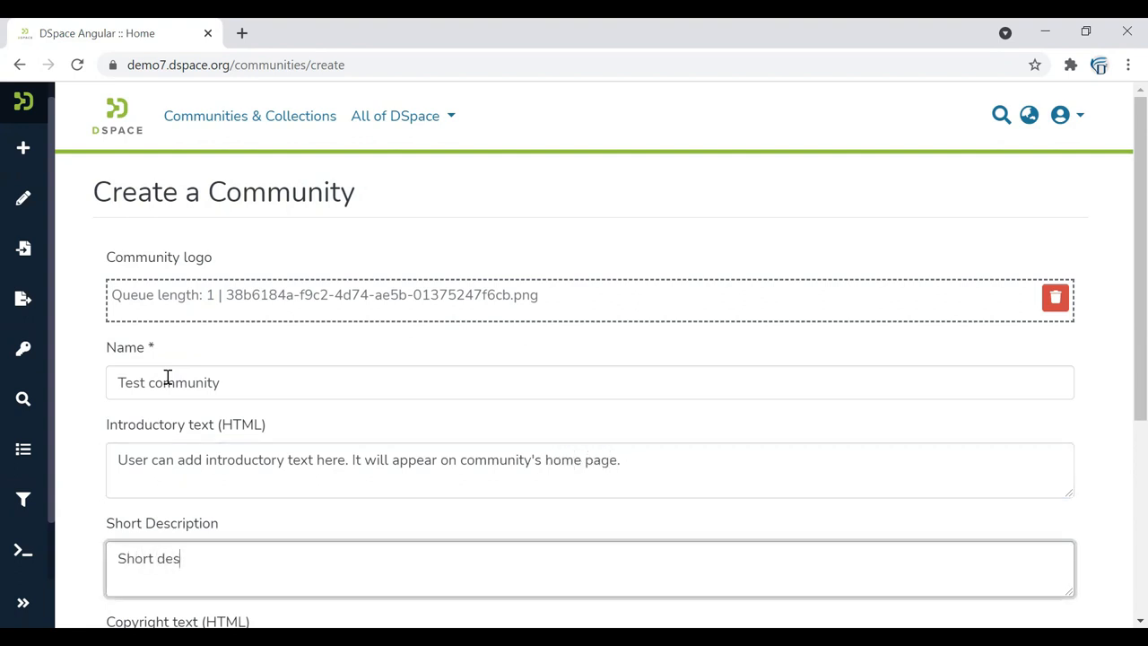
text(cription w)
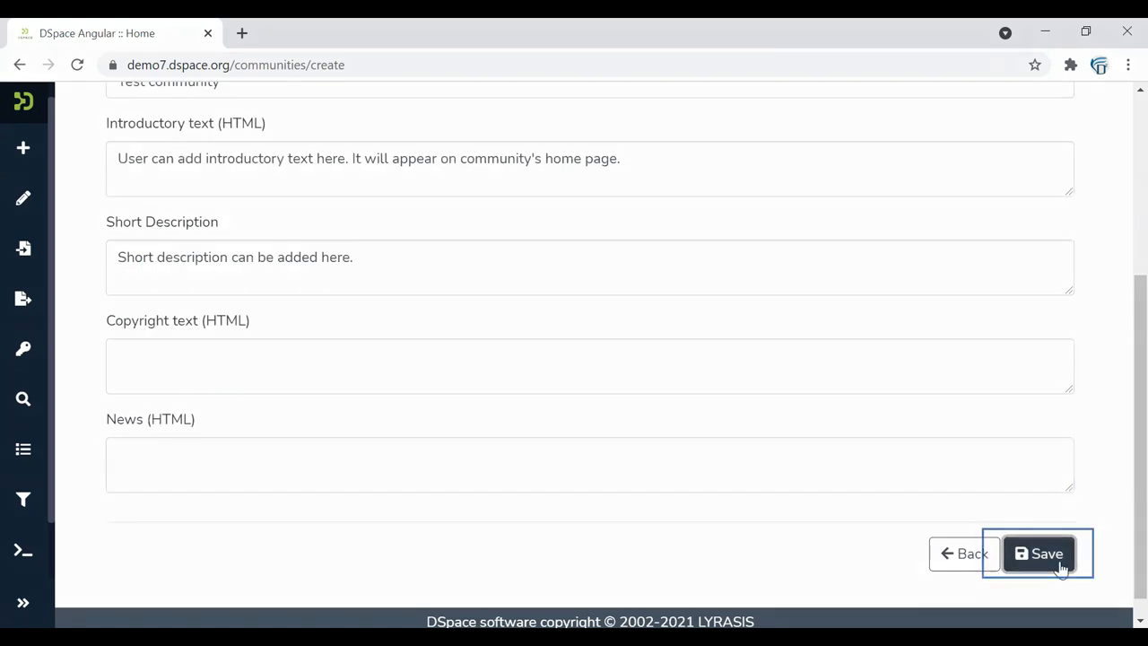
click(1041, 554)
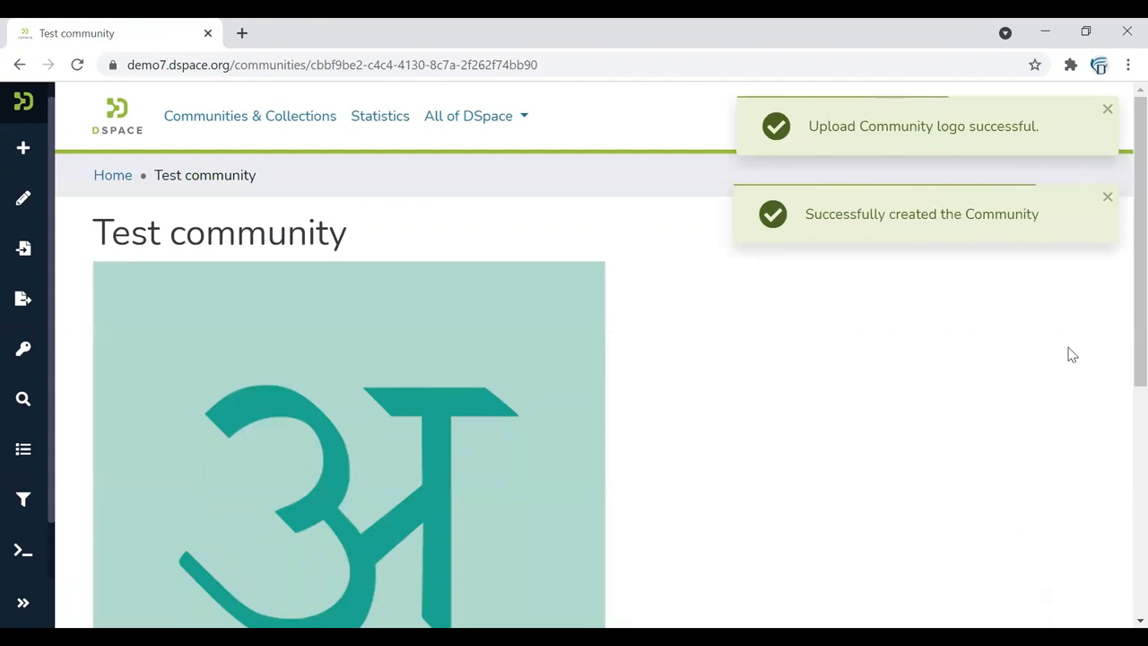
scroll(down, 3)
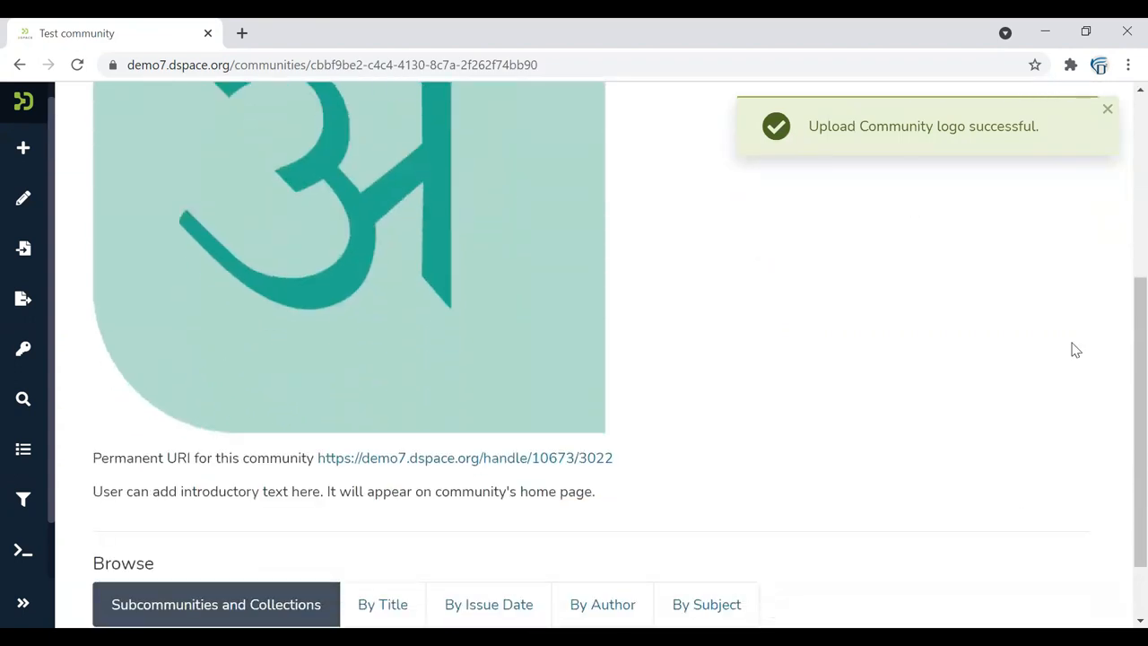